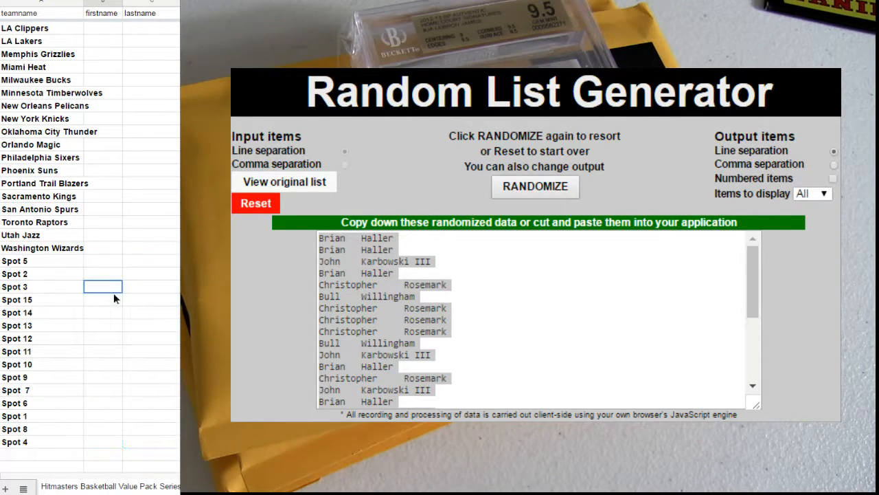
Paste the randomized owner first and last names into B2 beside the team names
right_click(103, 28)
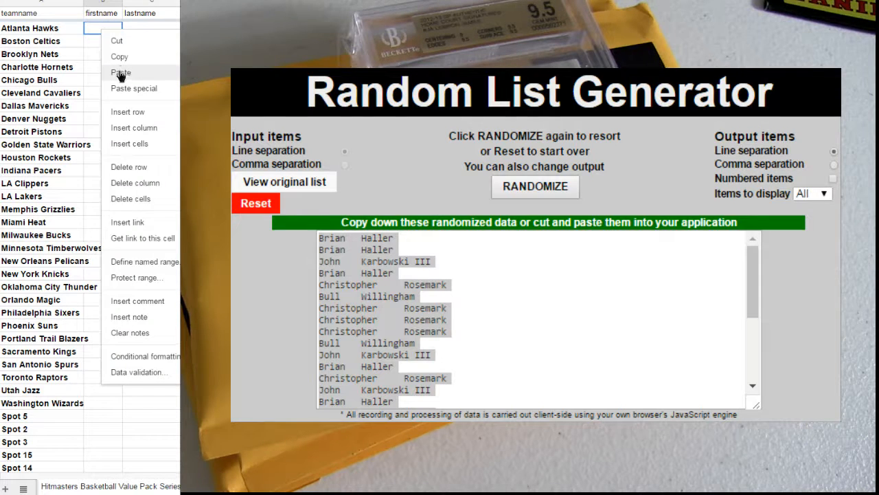
click(120, 72)
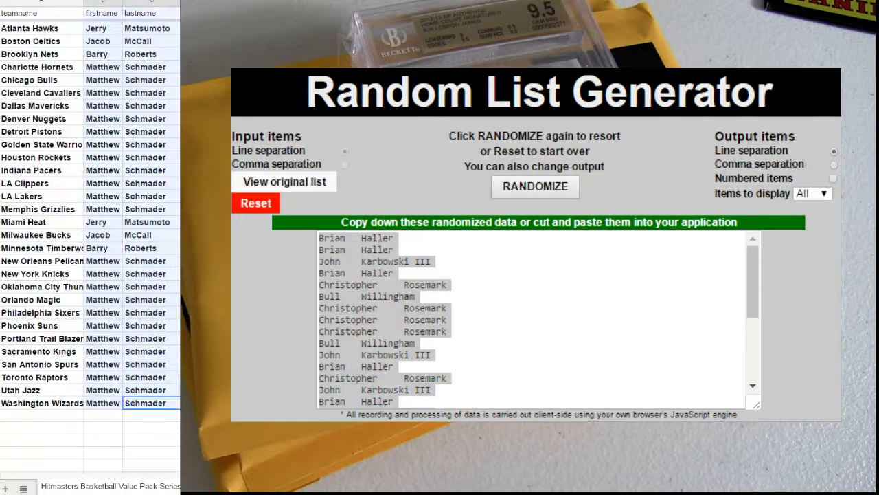
mouse_move(645, 202)
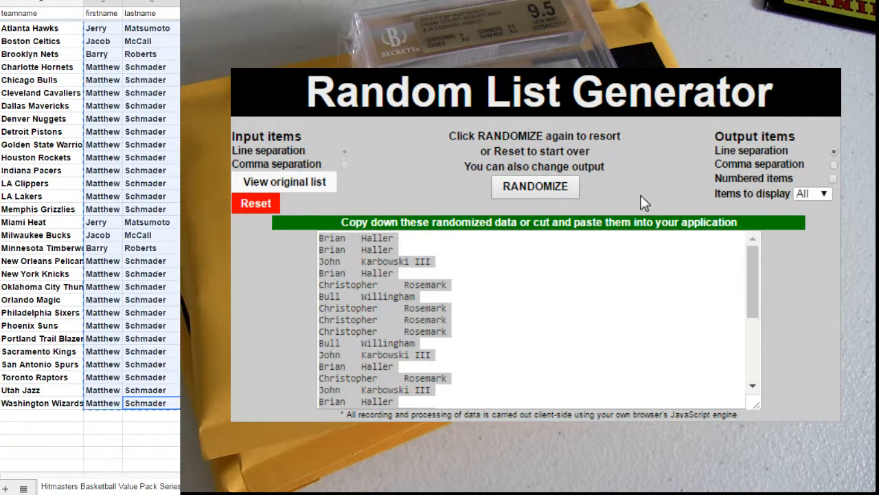
Reset the generator and reshuffle the owner names into a new random order
click(256, 203)
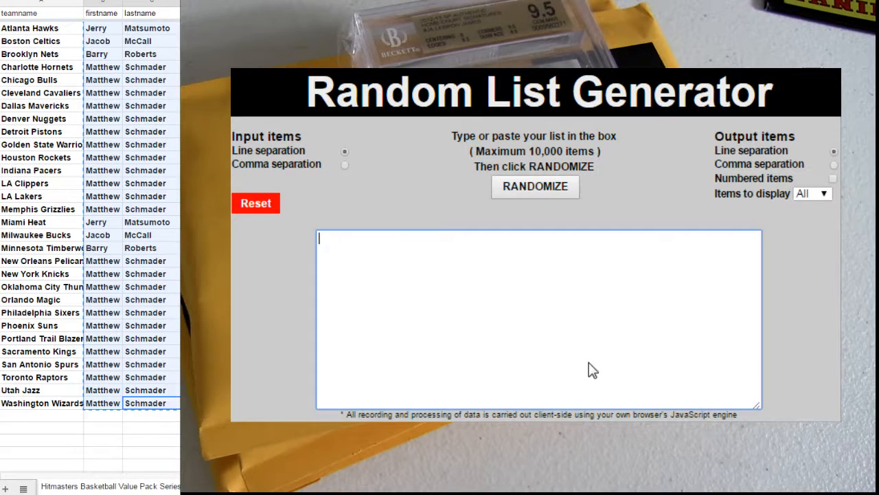
click(535, 186)
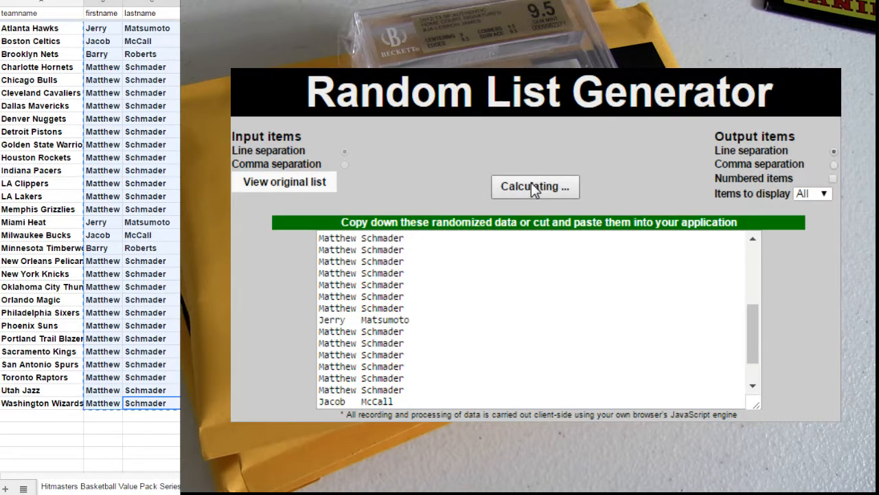
click(535, 186)
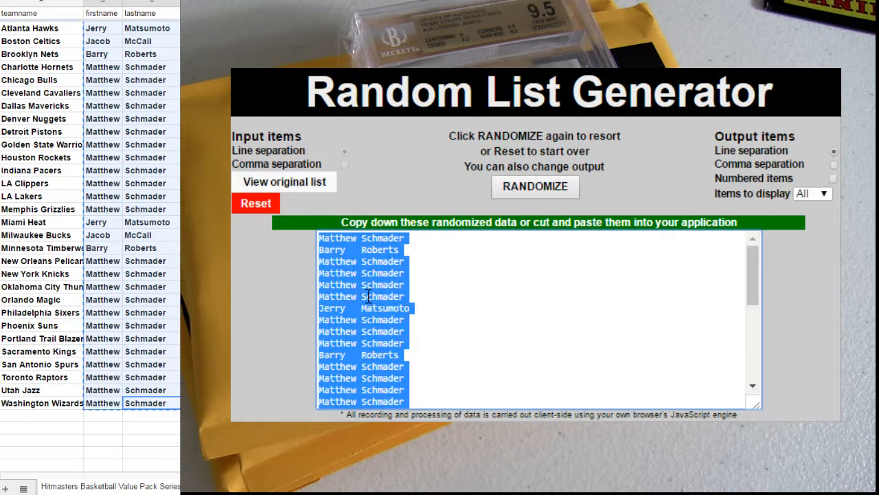
Paste the reshuffled names at B2, replacing the old firstname and lastname entries
right_click(96, 41)
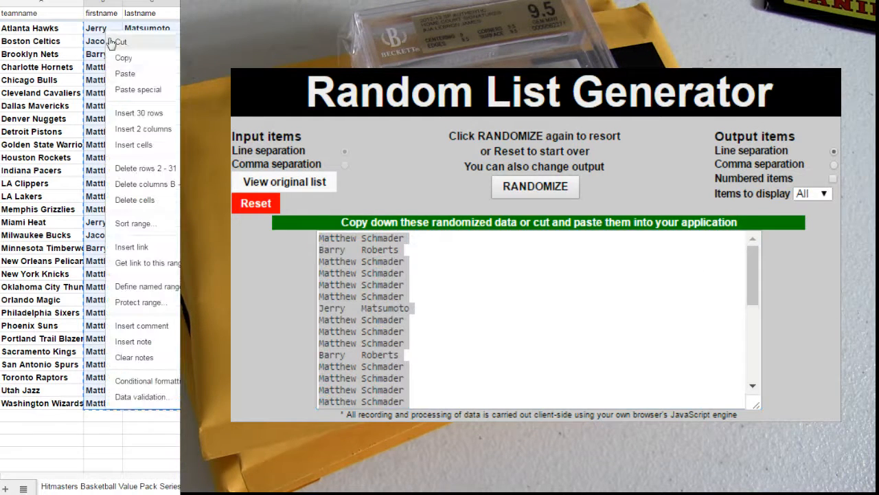
click(125, 73)
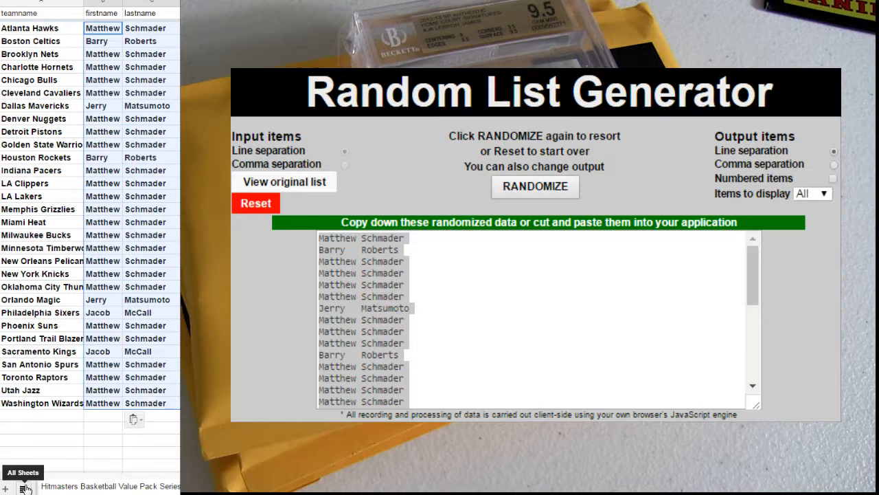
click(23, 472)
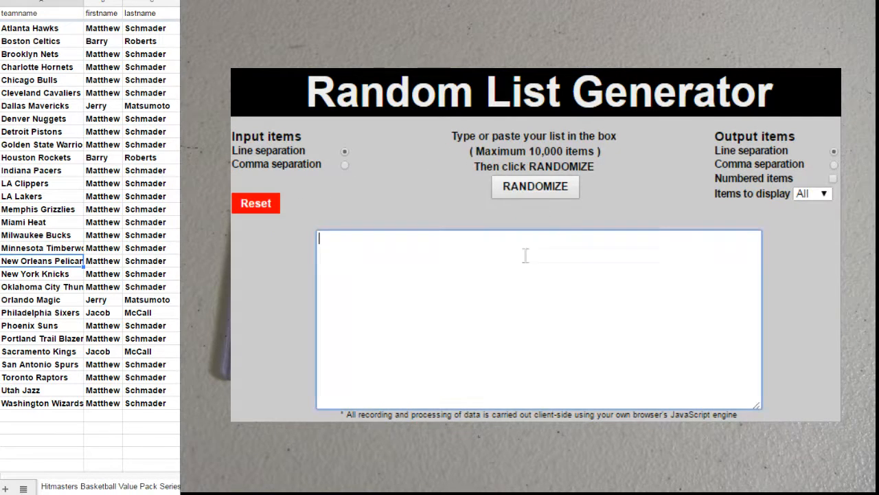
Enter three bos and three minn entries, then randomize the six-item list twice
text(bos)
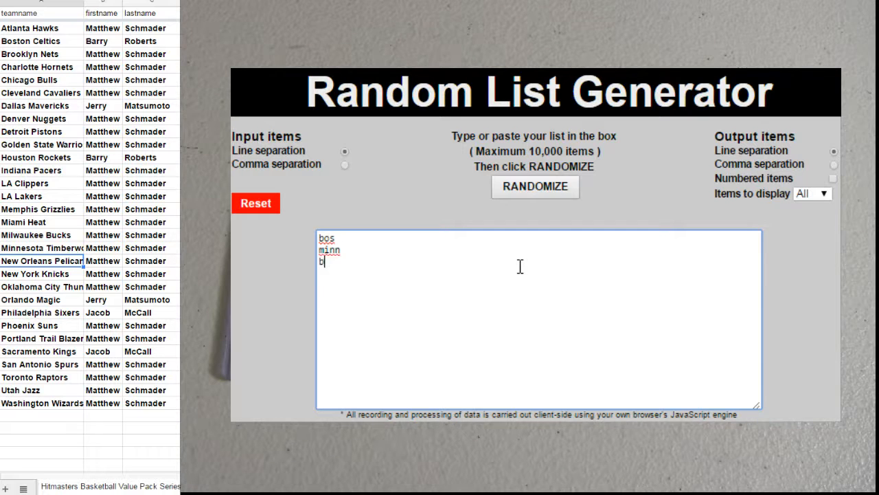
text(os)
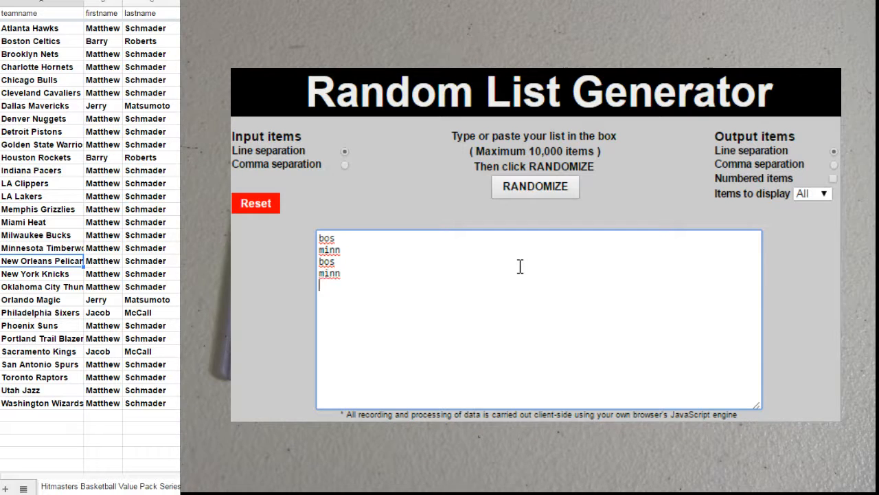
text(bos)
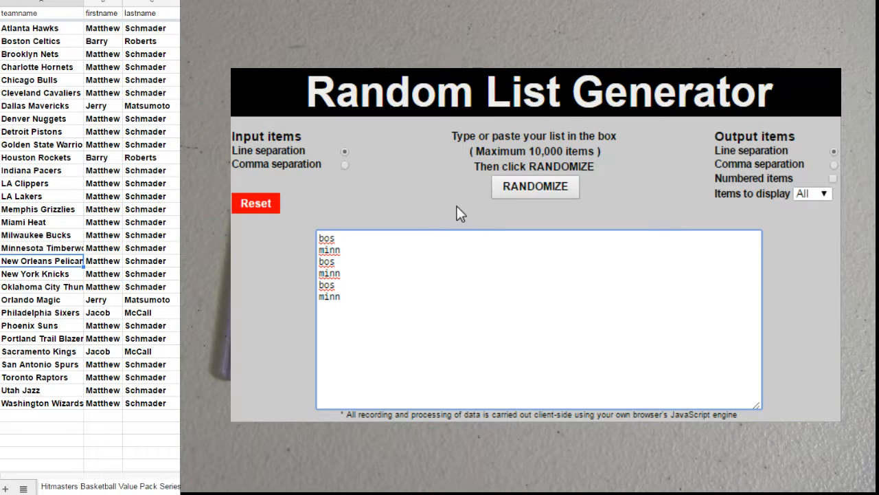
click(535, 187)
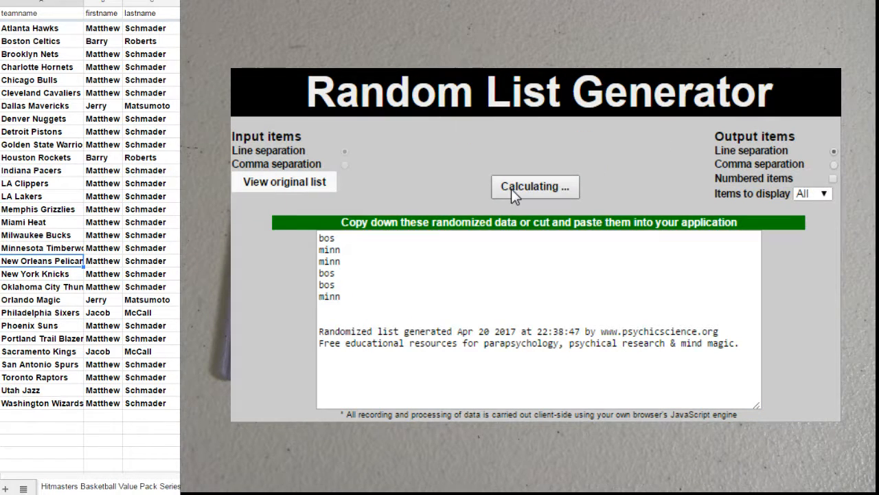
click(535, 186)
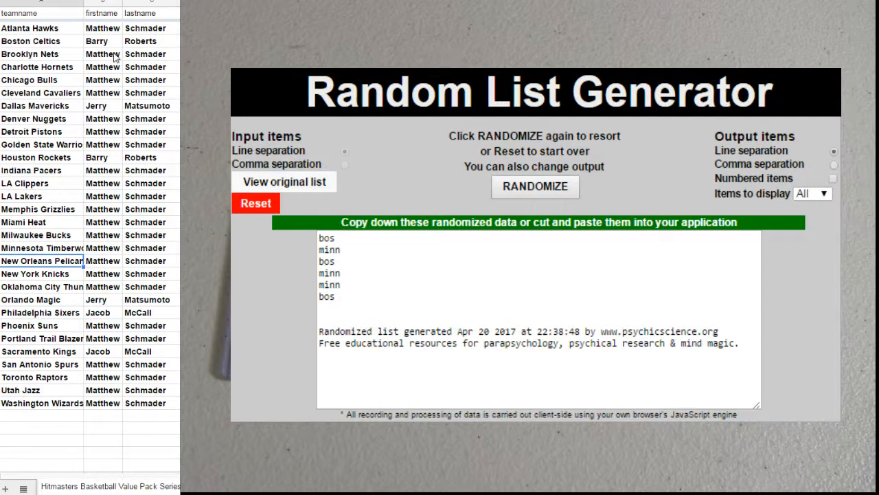